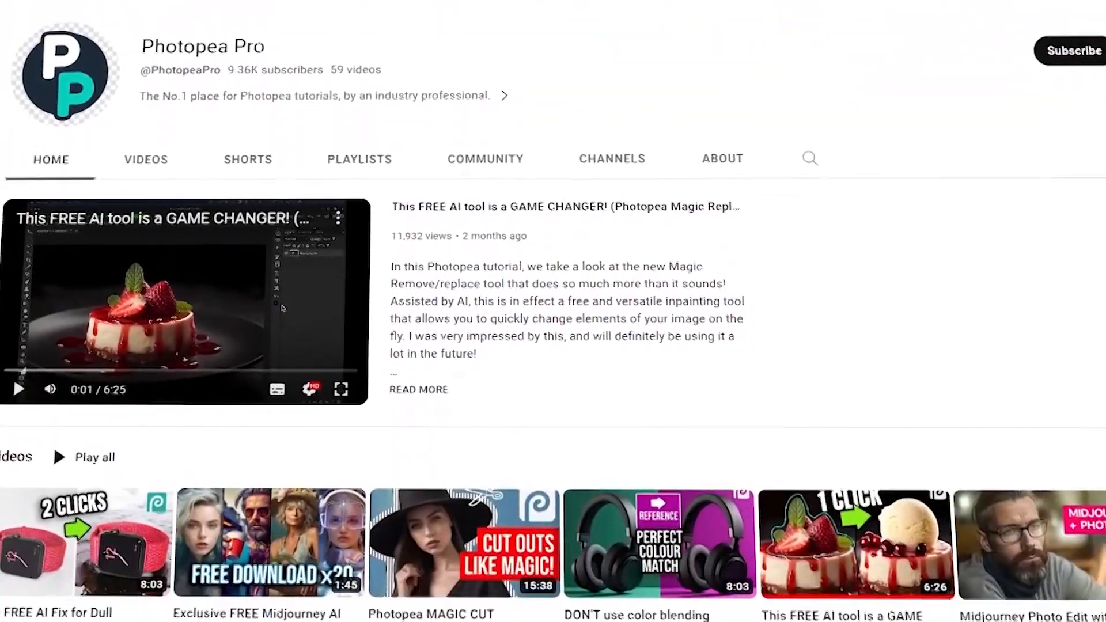
# Scroll the Photopea Pro channel page, then move on to Adobe's Photoshop page
pyautogui.scroll(-3)
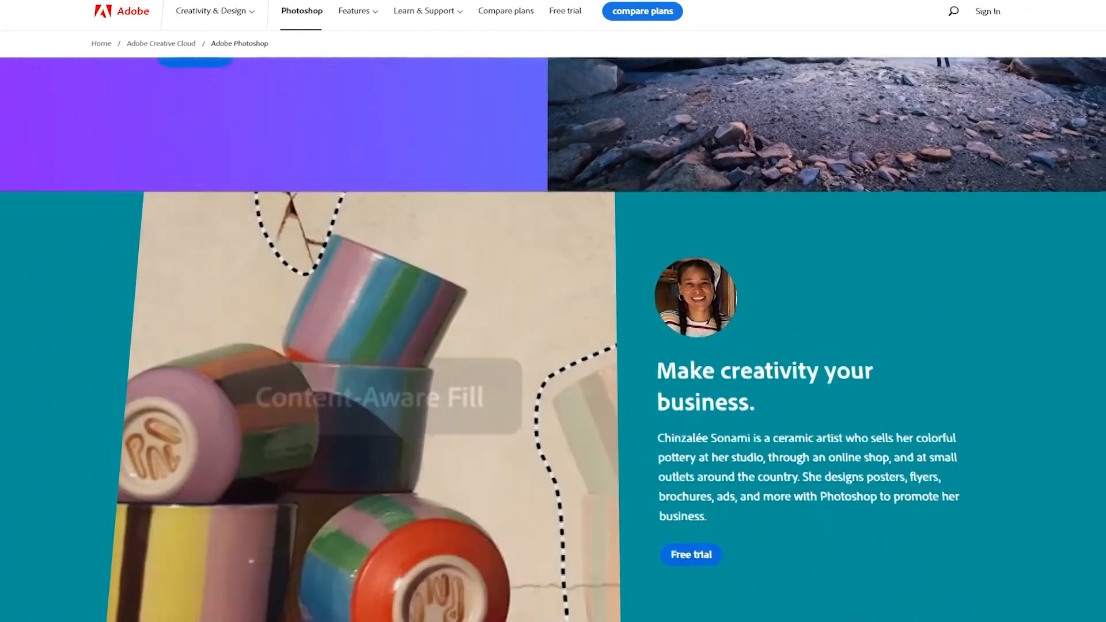
# Scroll past the Photoshop feature showcases and FAQ to the Creative Cloud plan cards
pyautogui.scroll(-3)
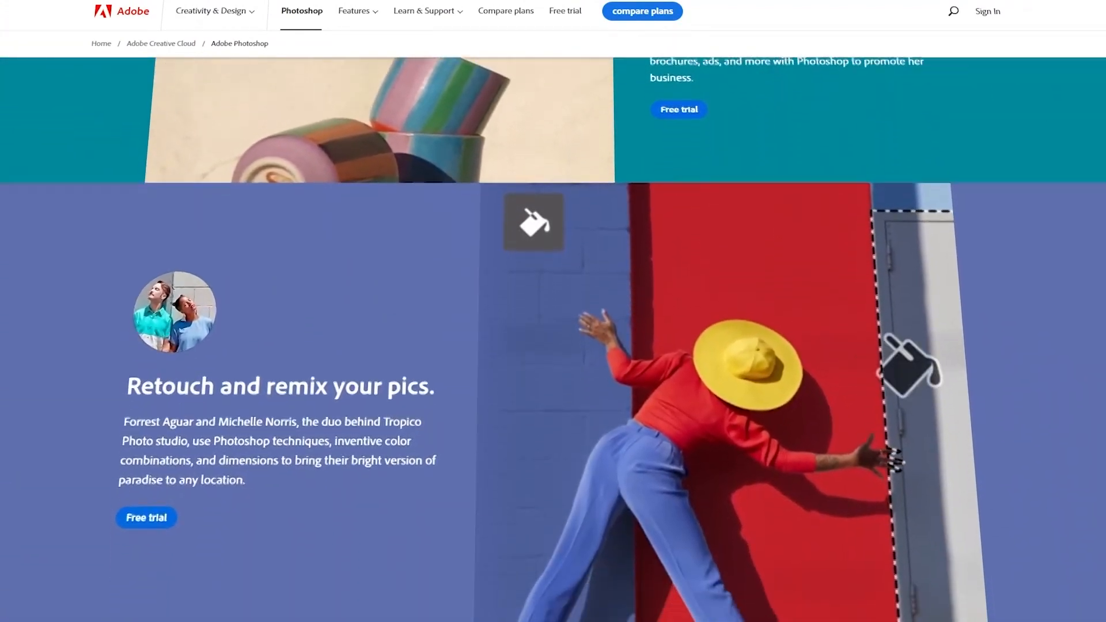
pyautogui.scroll(-3)
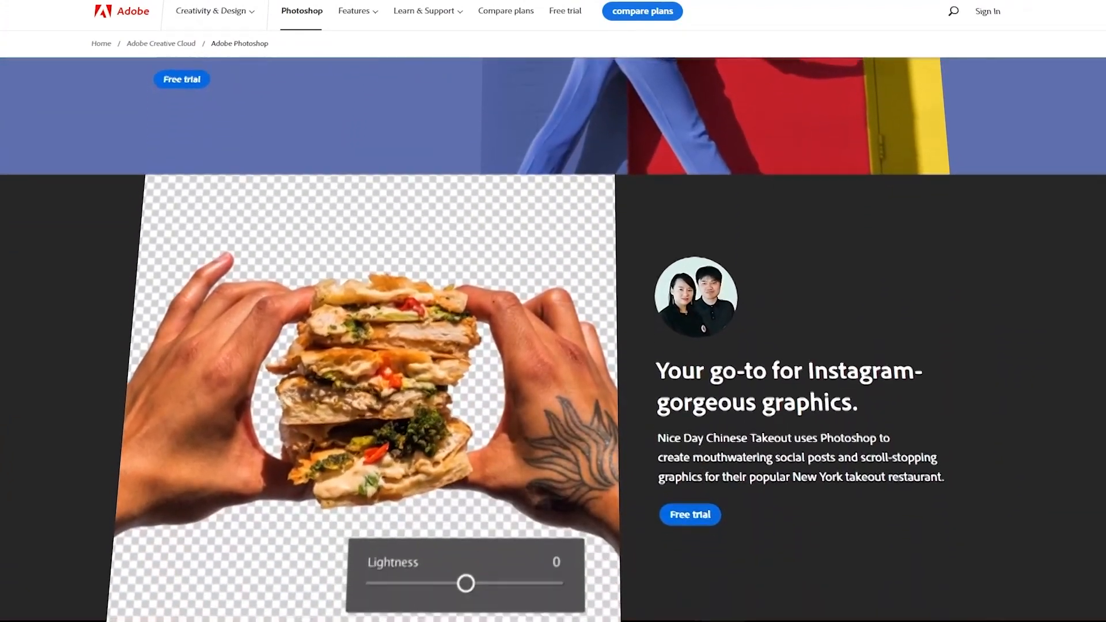
pyautogui.scroll(-3)
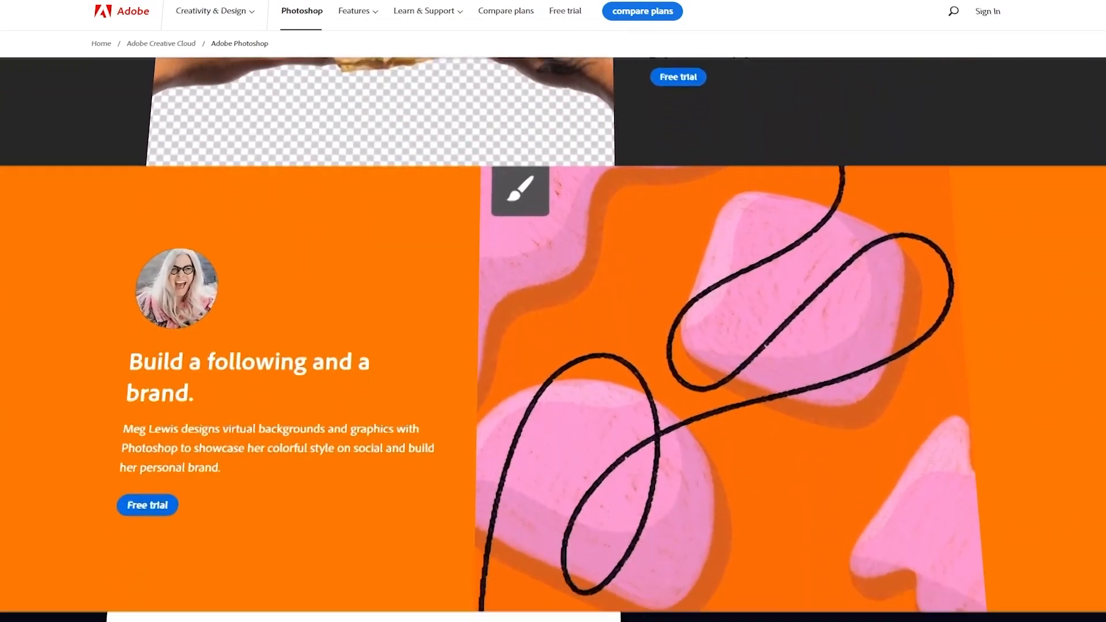
pyautogui.scroll(-3)
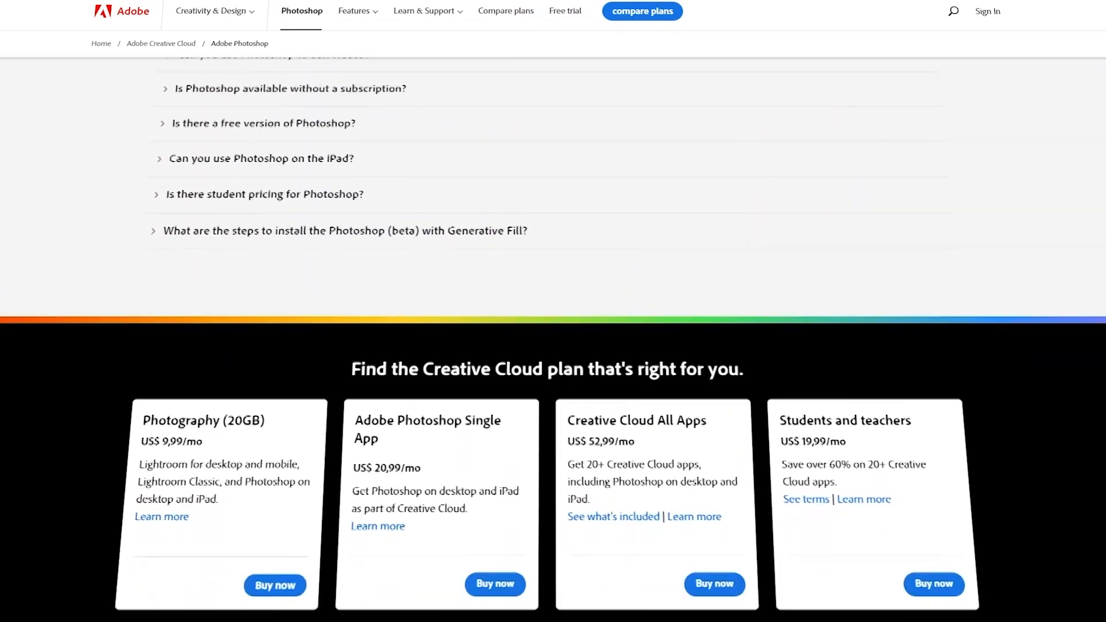
pyautogui.scroll(-3)
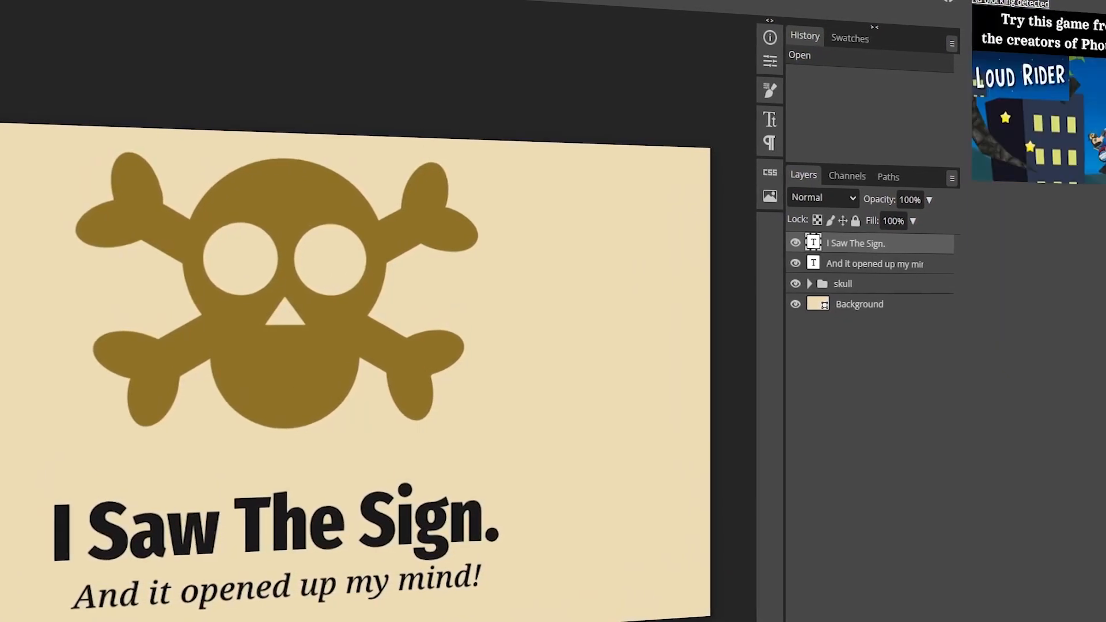
# Select near the skull and drag the 'I Saw The Sign.' heading and tagline beneath it
pyautogui.moveTo(88, 153); pyautogui.dragTo(124, 181)
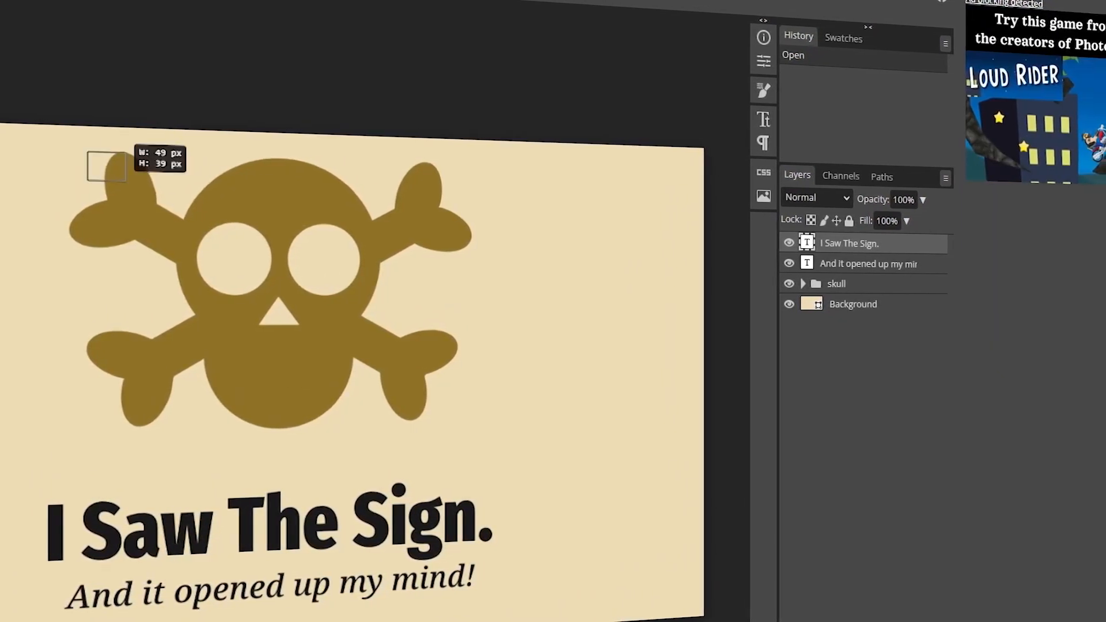
pyautogui.moveTo(106, 166); pyautogui.dragTo(110, 173)
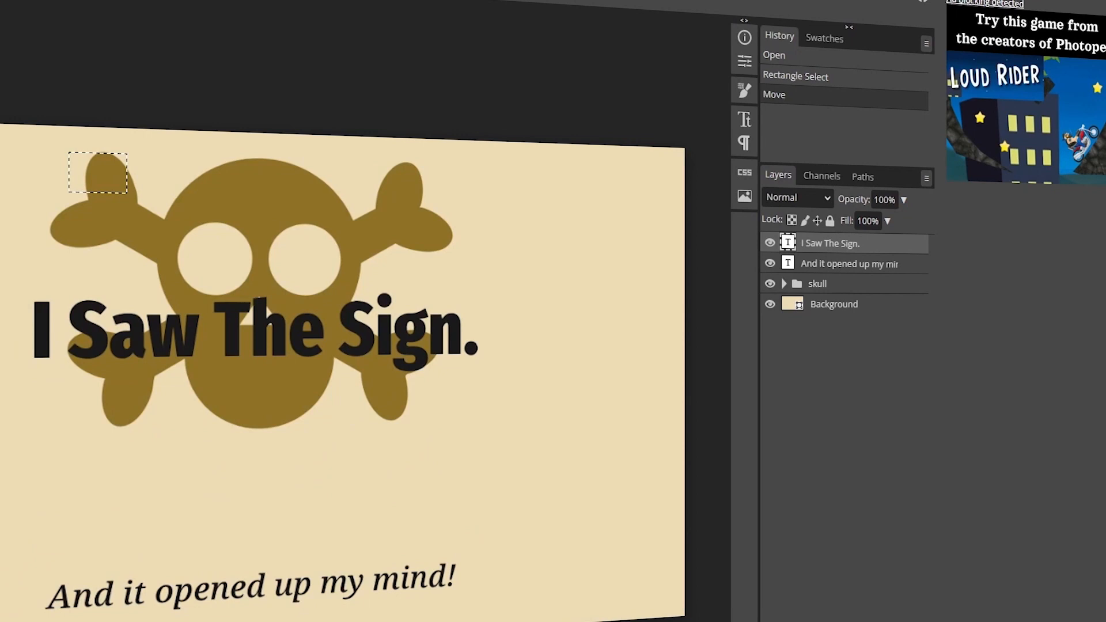
pyautogui.moveTo(255, 332); pyautogui.dragTo(254, 459)
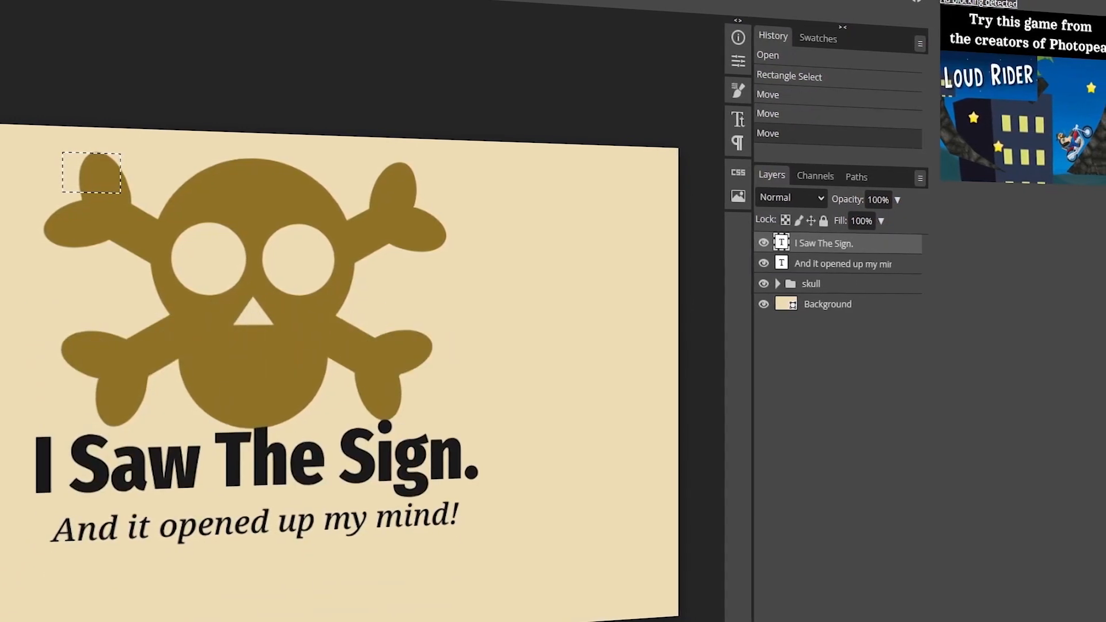